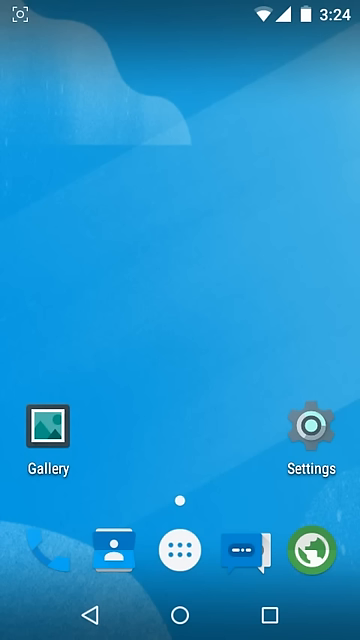
Bring up the app drawer from the home-screen dock.
click(180, 552)
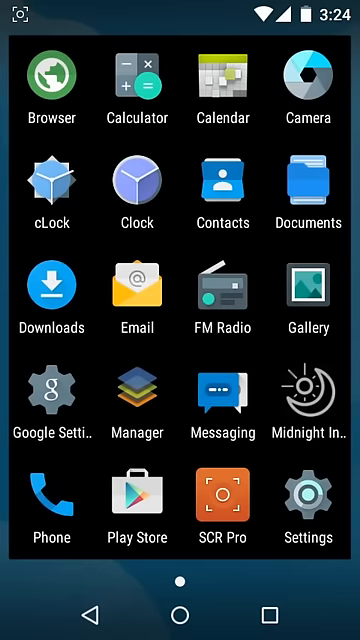
Pull the notification shade down into the expanded quick settings over the app list.
click(224, 492)
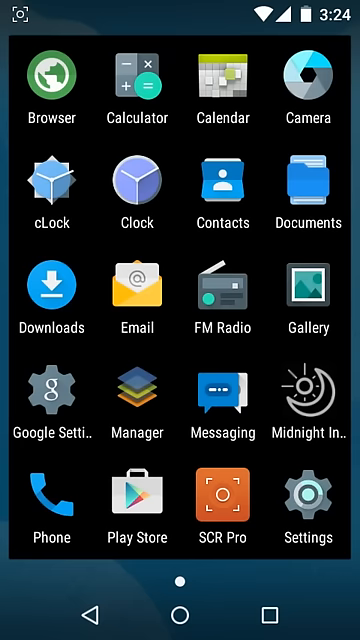
click(308, 400)
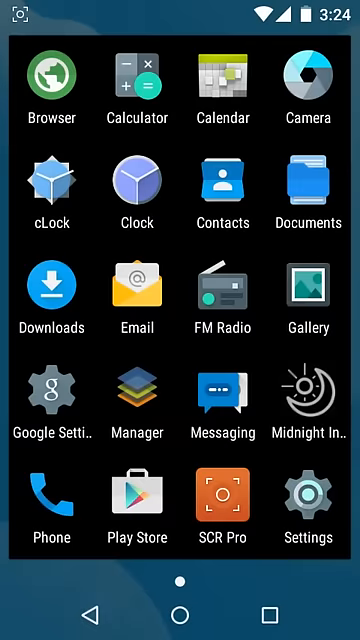
scroll(down, 3)
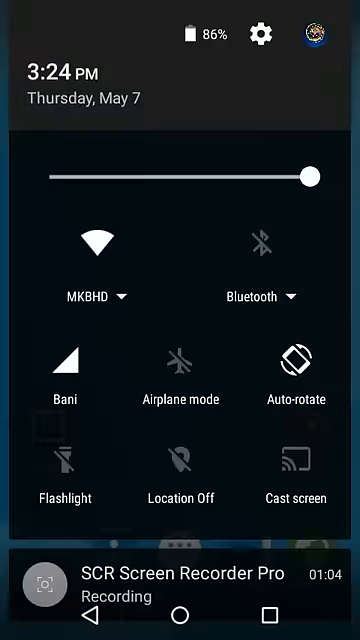
Enter Settings from the quick-settings gear and reach the Developer options page.
click(260, 28)
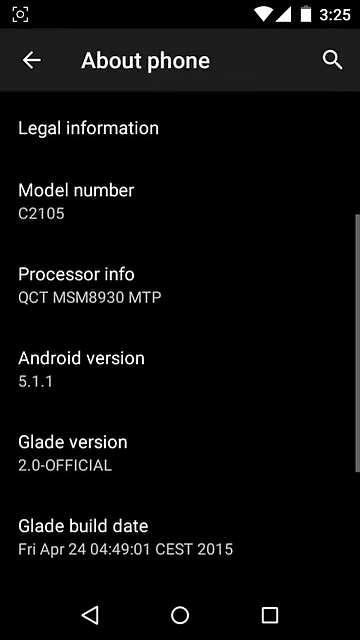
click(36, 60)
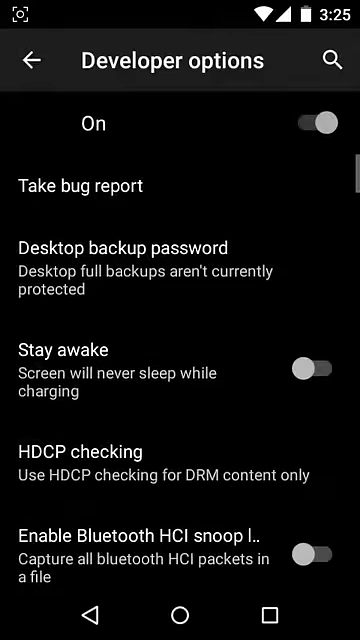
Browse Developer options, view the Transition animation scale (0.75x) dialog and dismiss it.
scroll(down, 3)
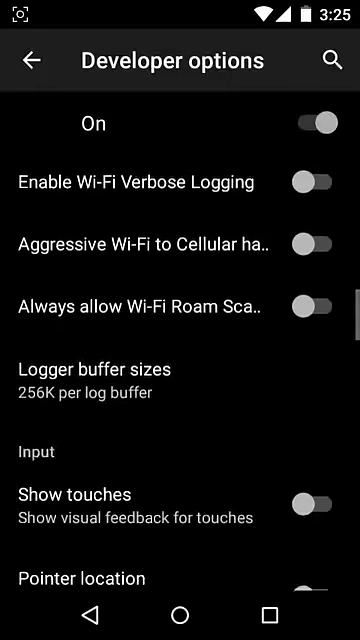
scroll(down, 3)
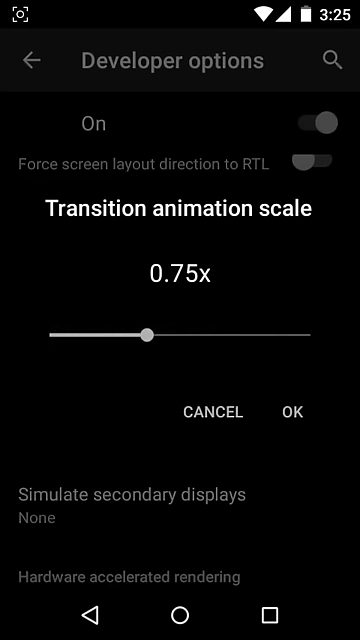
click(292, 412)
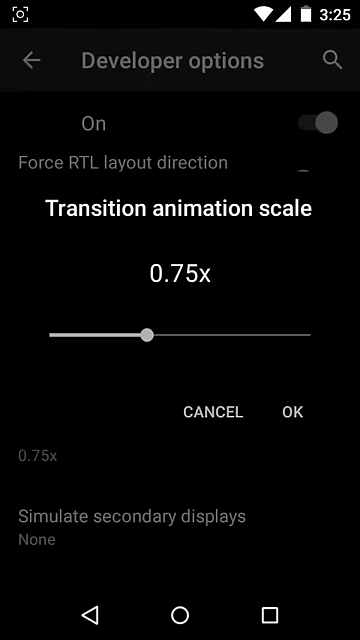
click(148, 332)
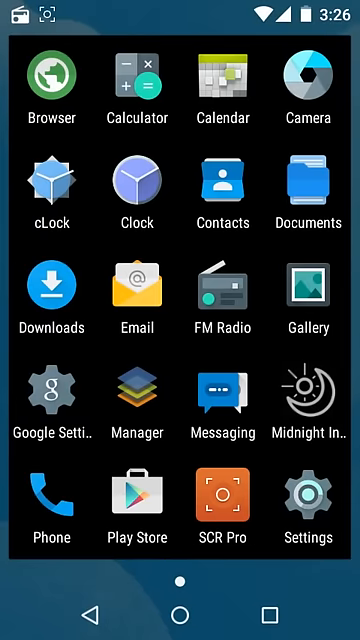
Go home, reach the main Settings list via the quick-settings gear and scroll it.
click(50, 508)
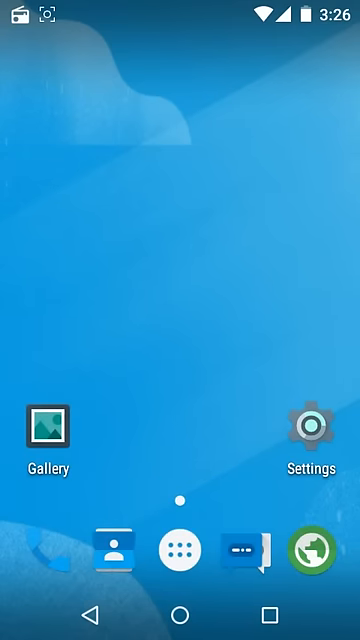
scroll(down, 3)
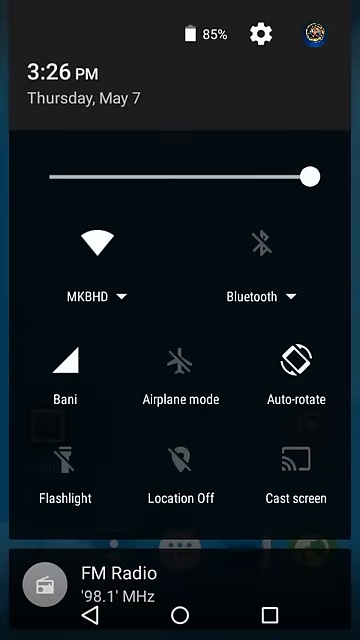
click(264, 30)
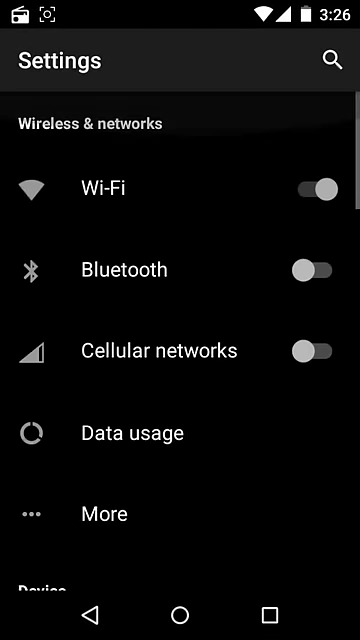
scroll(down, 3)
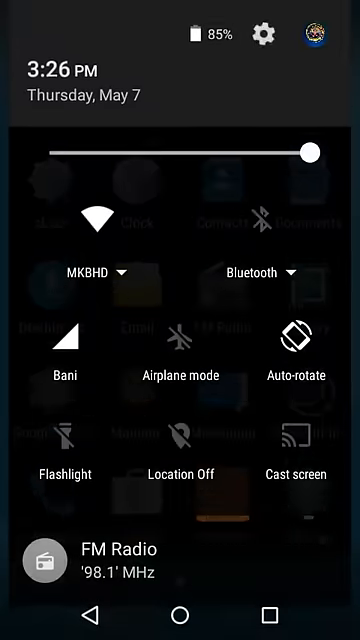
click(262, 32)
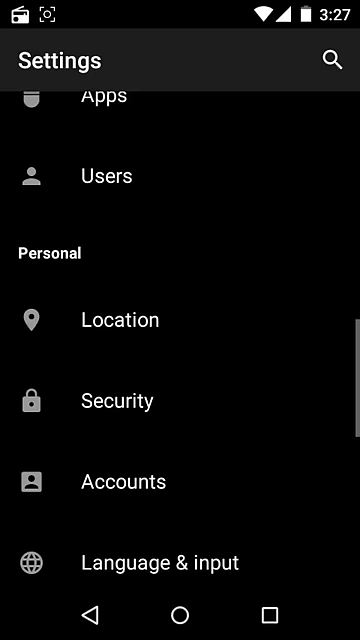
scroll(up, 3)
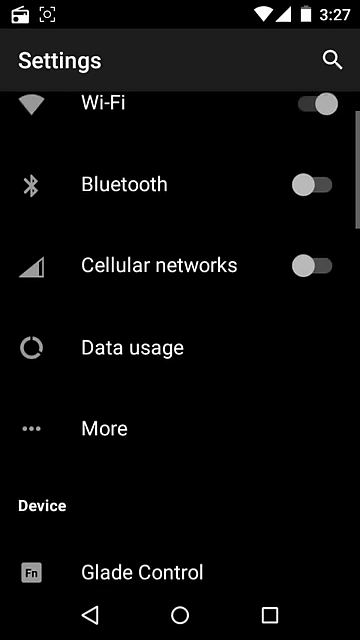
Look through Glade Control's status bar options, including the Battery status style choices.
click(104, 428)
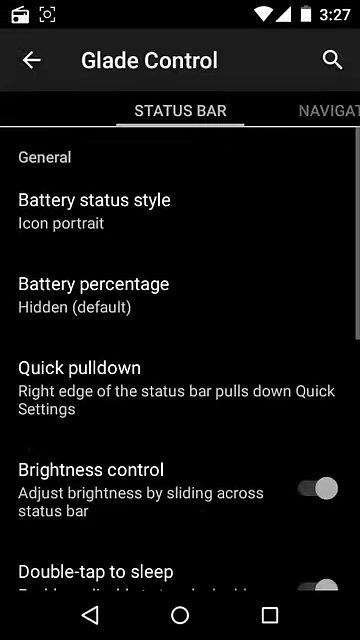
scroll(down, 3)
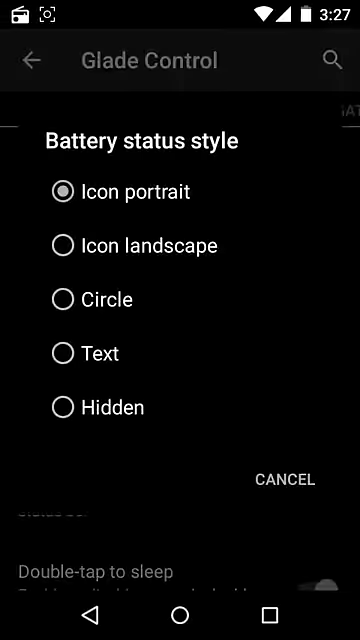
click(284, 476)
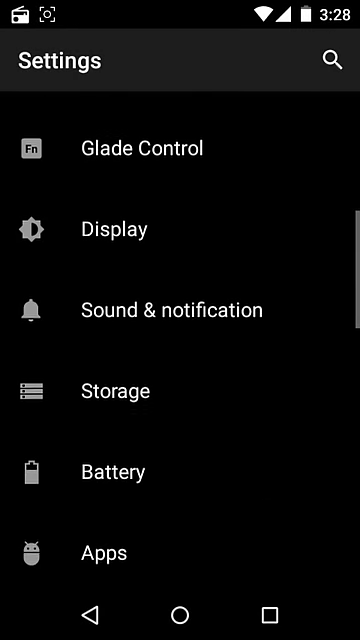
Browse Display settings and the Rotation page with 0, 90 and 270 degrees enabled, then back out.
click(112, 228)
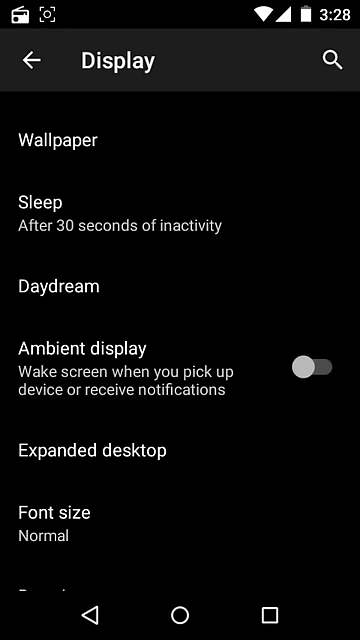
scroll(down, 3)
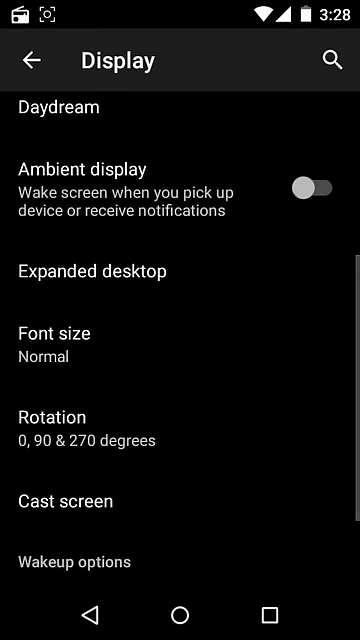
scroll(down, 3)
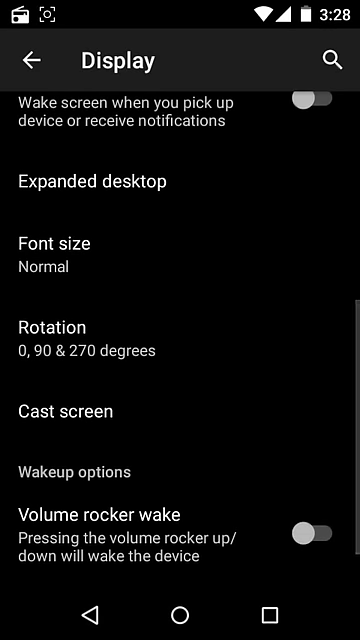
click(62, 326)
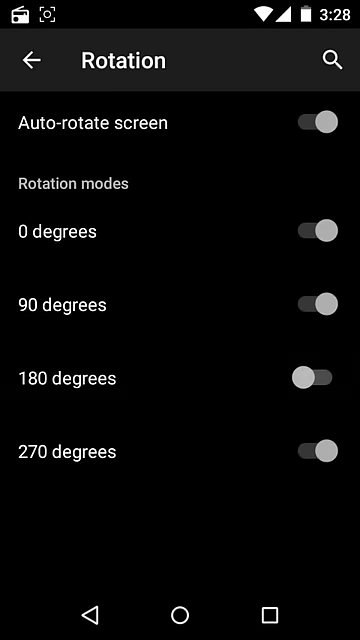
click(32, 58)
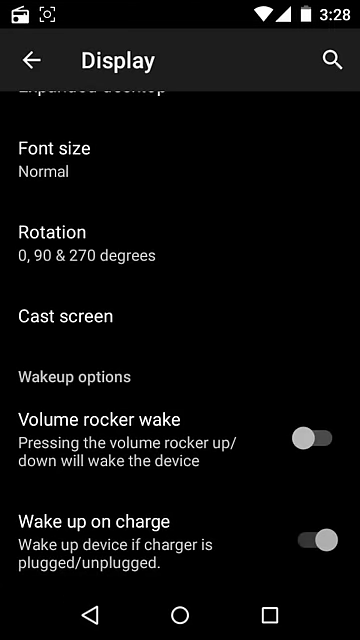
scroll(up, 3)
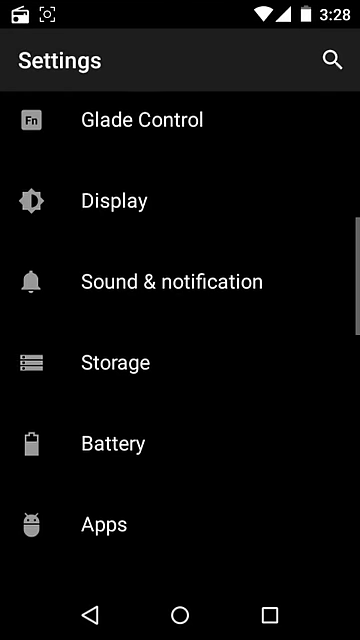
Review Sound & notification volumes, then scroll Settings down to SuperSU and its logs.
click(160, 280)
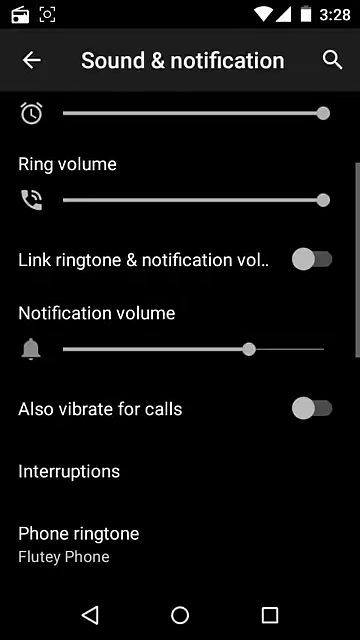
scroll(down, 3)
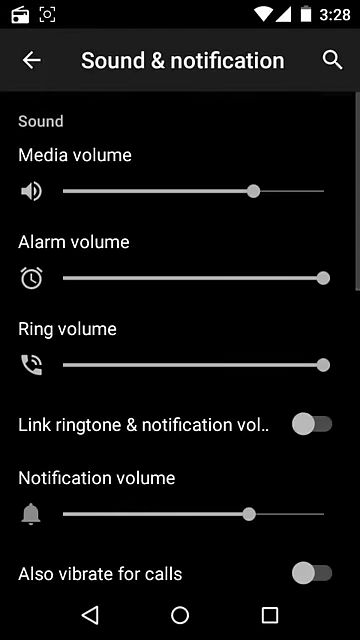
scroll(down, 3)
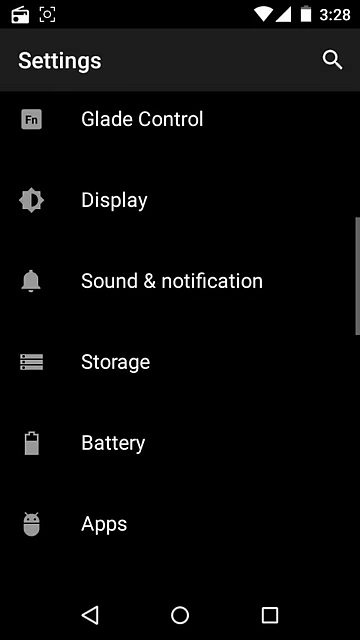
scroll(down, 3)
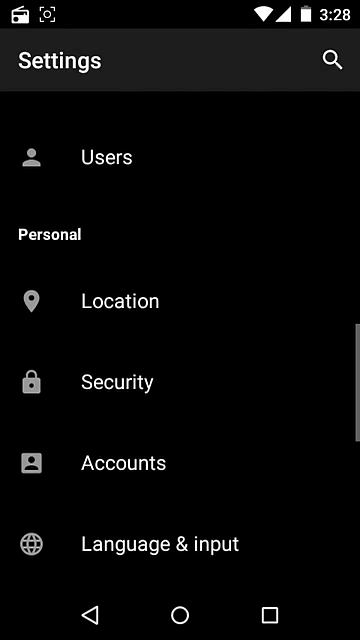
click(124, 300)
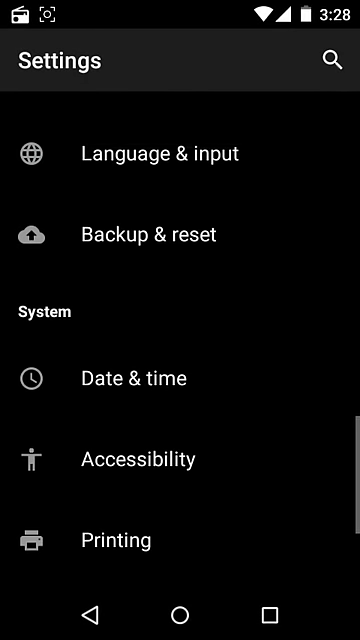
scroll(down, 3)
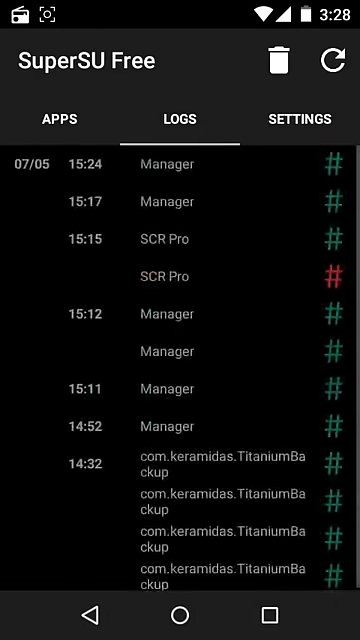
Leave SuperSU's logs for Settings, glance at About phone and land on the app drawer.
click(60, 120)
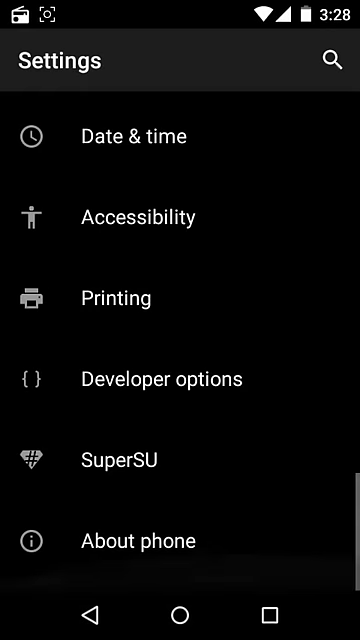
click(132, 540)
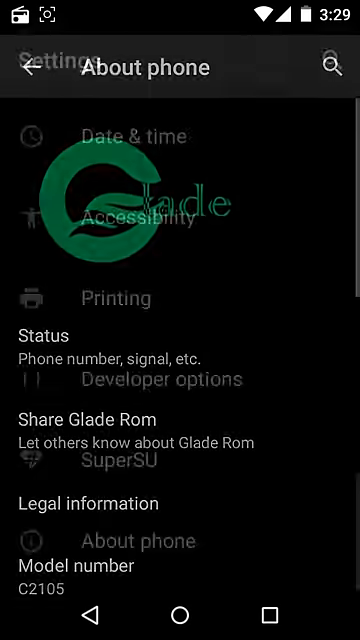
click(144, 380)
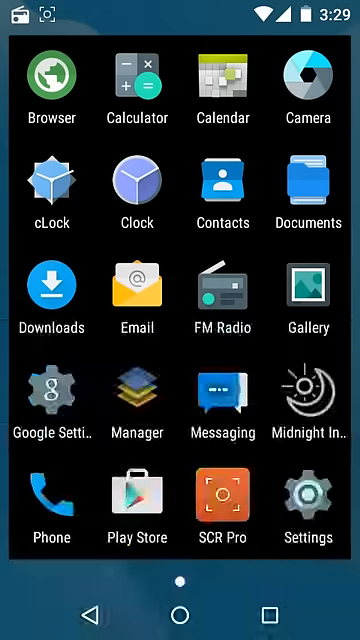
Check the Storage page: 1.57GB total, 1.20GB available, 264MB of apps.
click(308, 498)
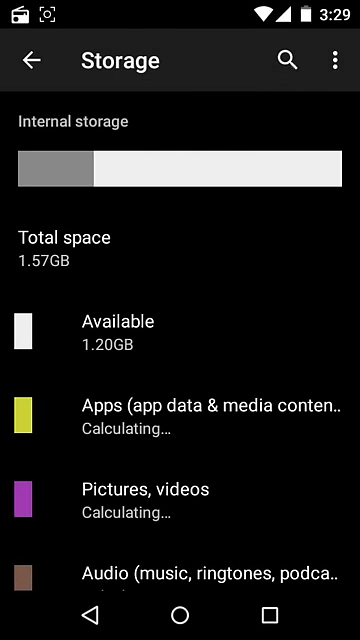
scroll(down, 3)
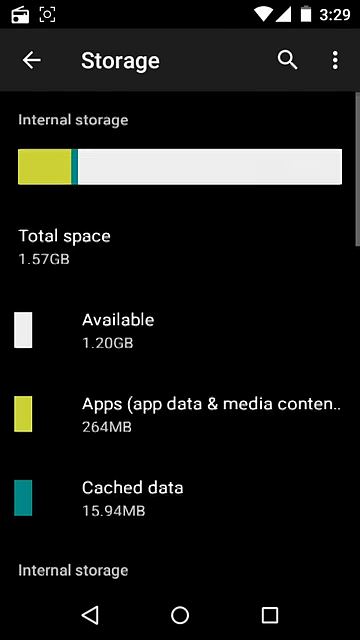
scroll(down, 3)
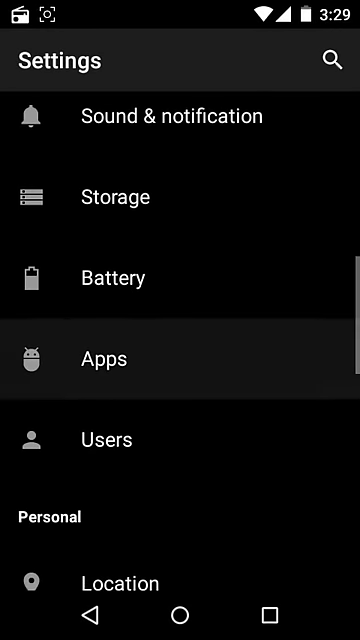
Review running apps' RAM usage and the full installed-app list in Apps, then return home.
click(108, 358)
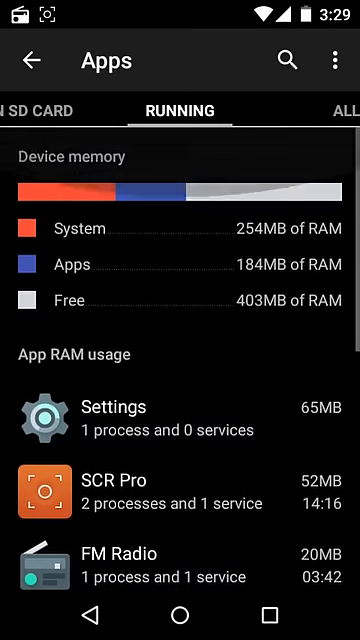
scroll(down, 3)
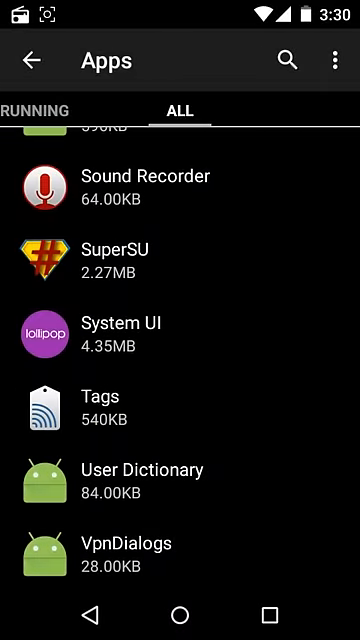
click(180, 610)
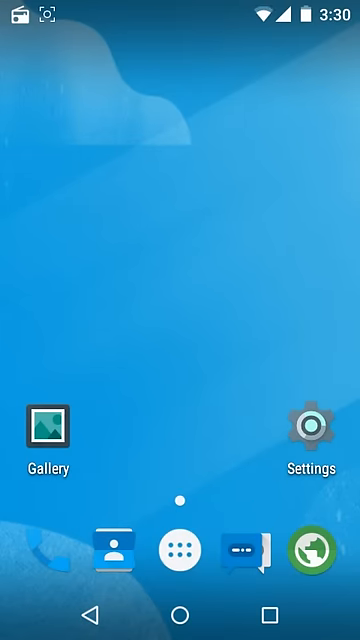